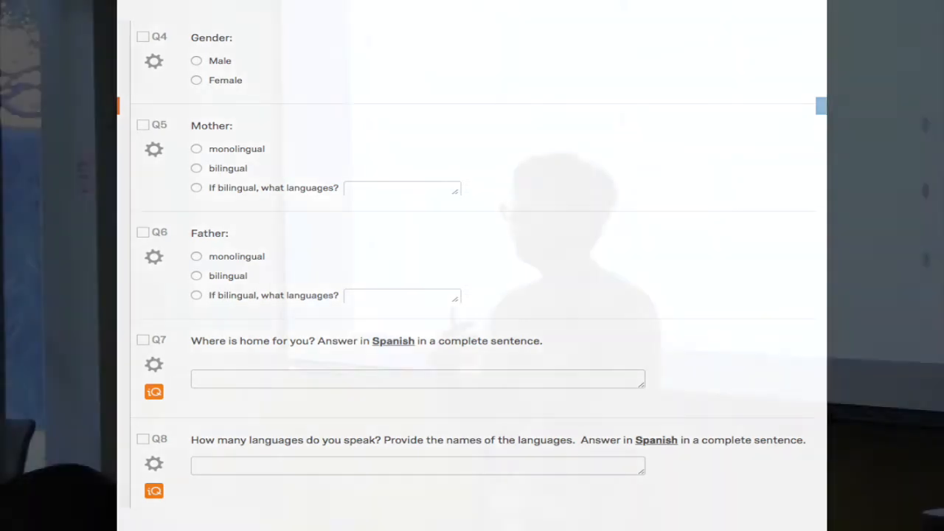
pyautogui.scroll(-3)
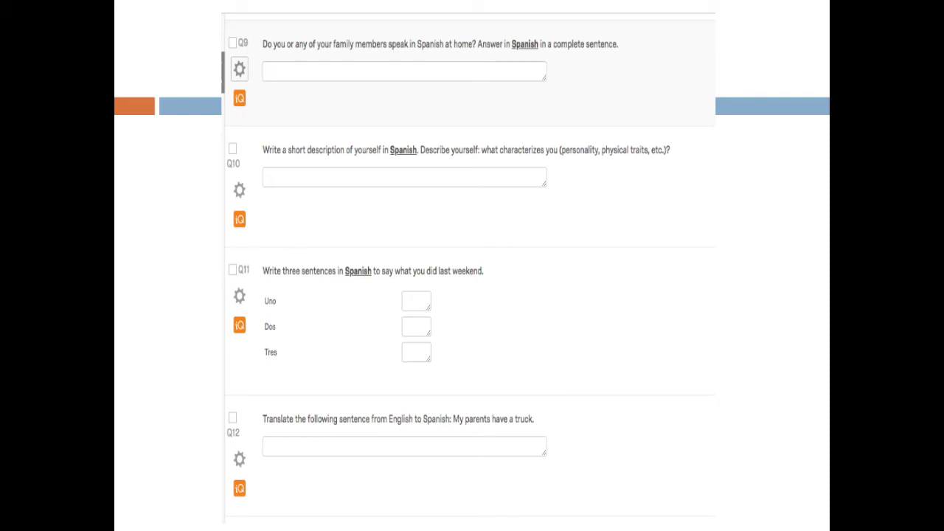
pyautogui.scroll(-3)
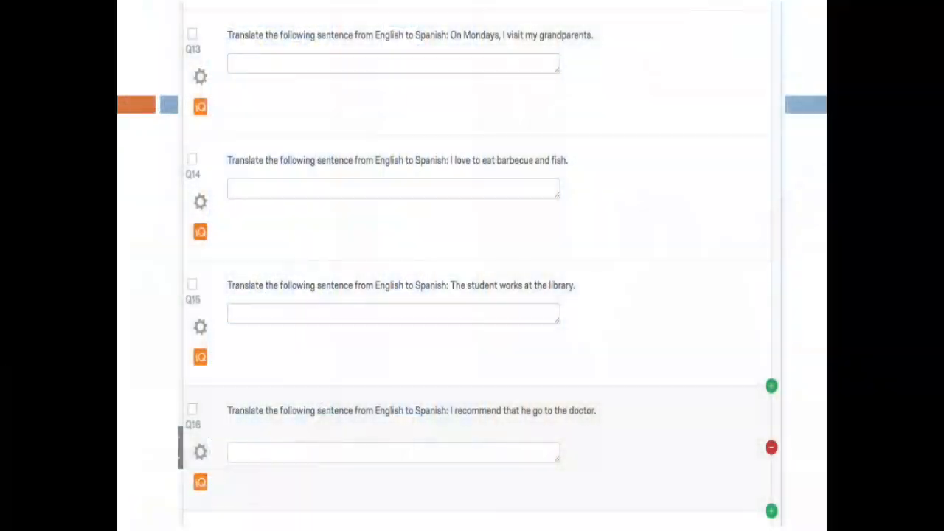